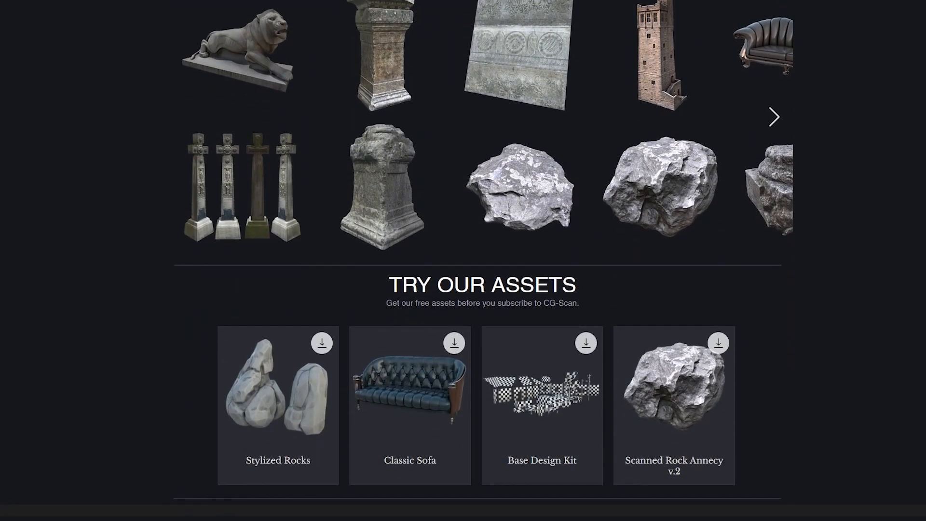
- Bring up the CG-Scan Tutorials page listing the 3ds Max Basics course
scroll("down", 3)
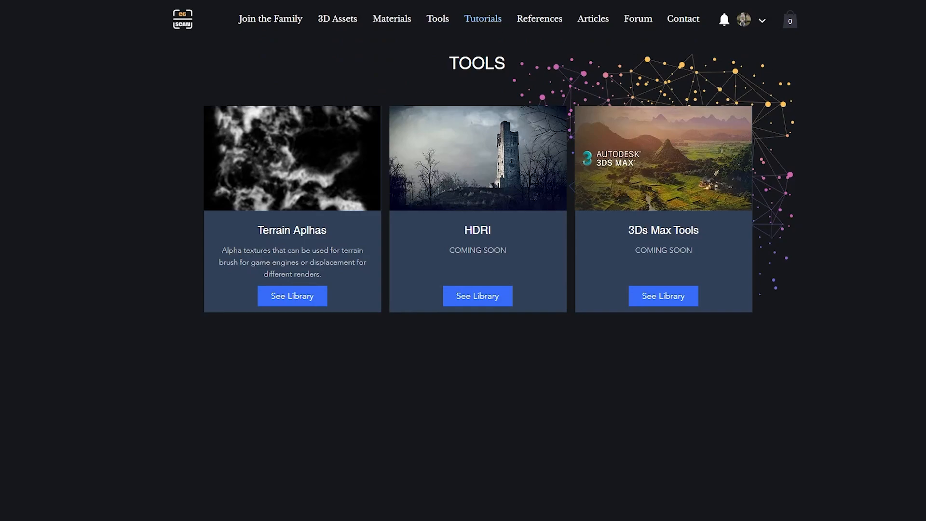
left_click(483, 18)
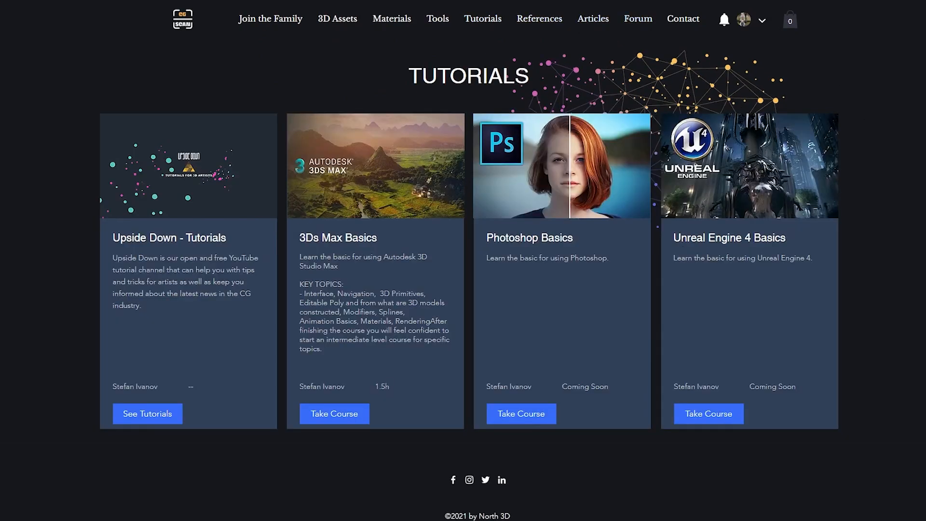
left_click(637, 18)
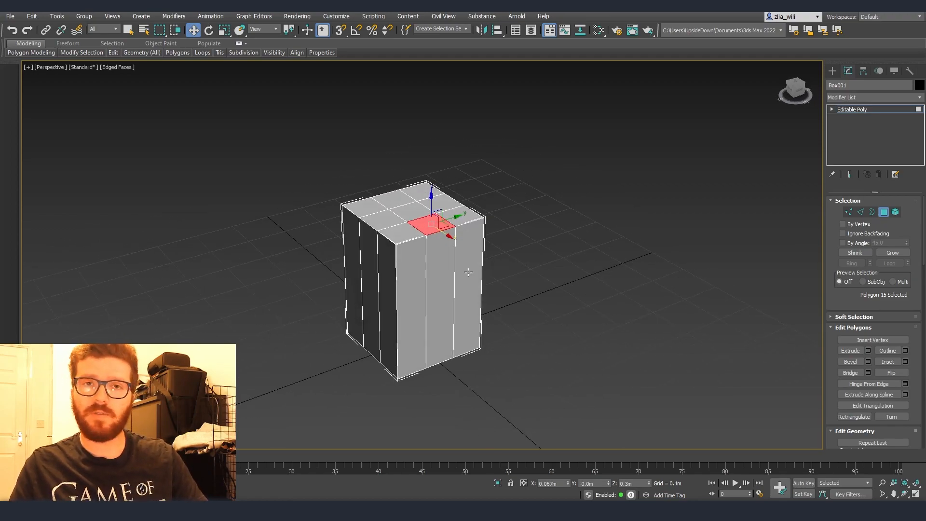
mouse_move(484, 207)
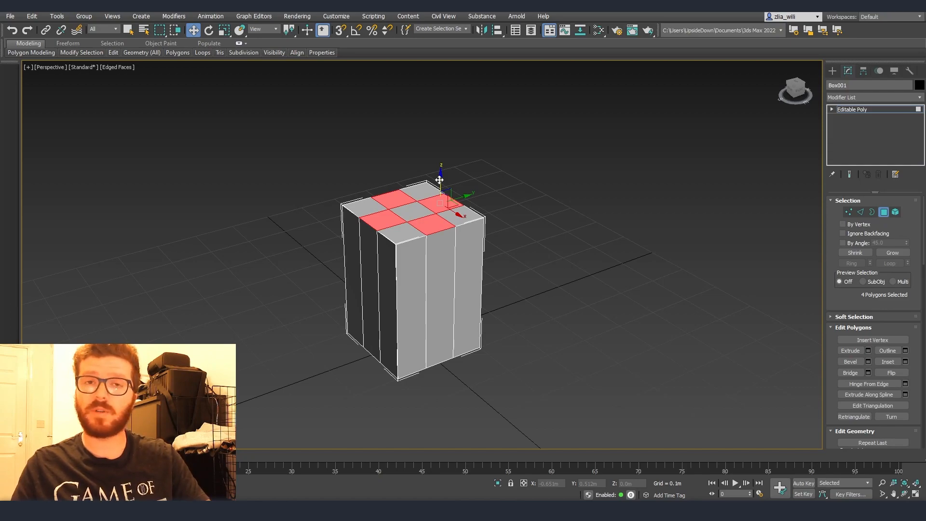
- Push the four selected checkerboard top faces down with the Move gizmo, leaving four tall pillars
left_click_drag(440, 189, 387, 212)
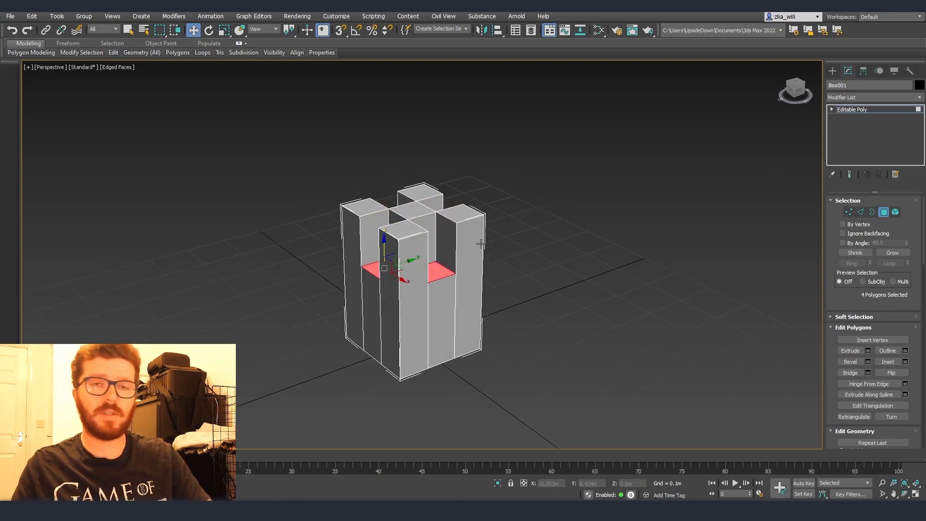
mouse_move(431, 223)
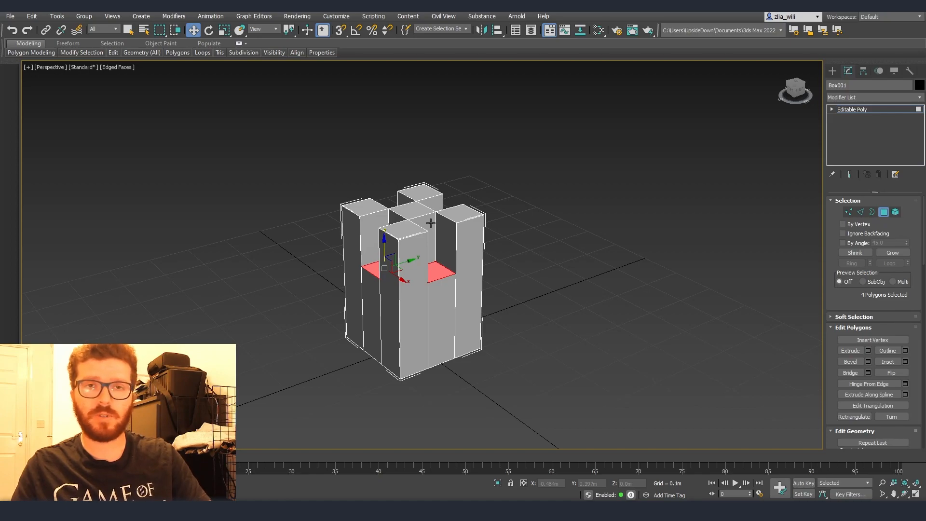
left_click(848, 212)
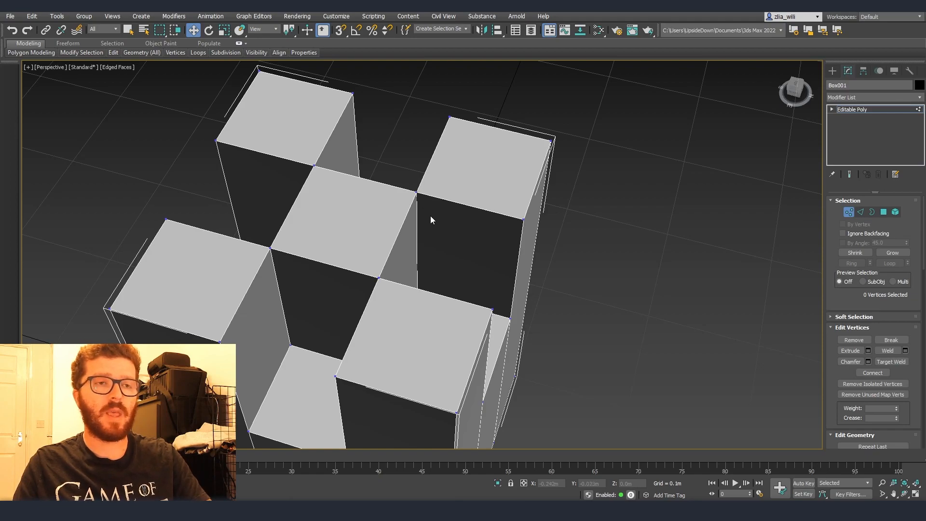
left_click_drag(401, 171, 425, 209)
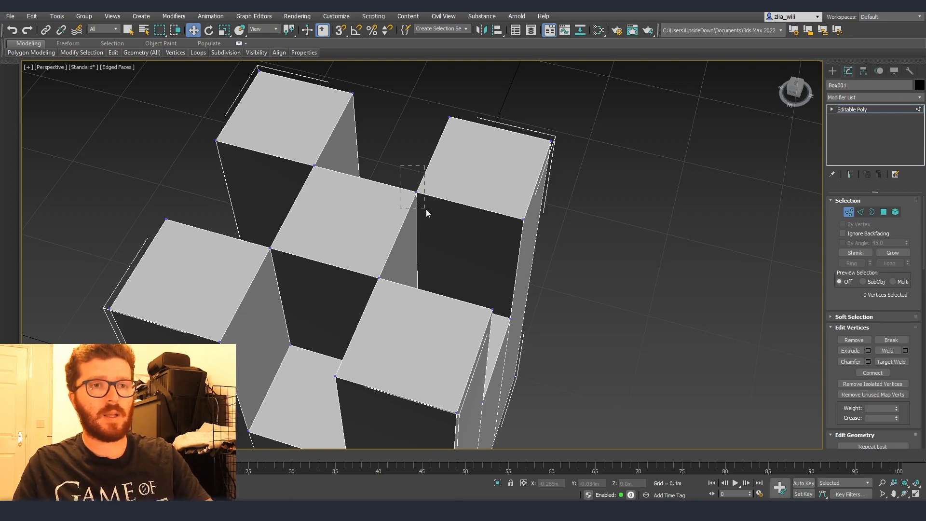
left_click(416, 195)
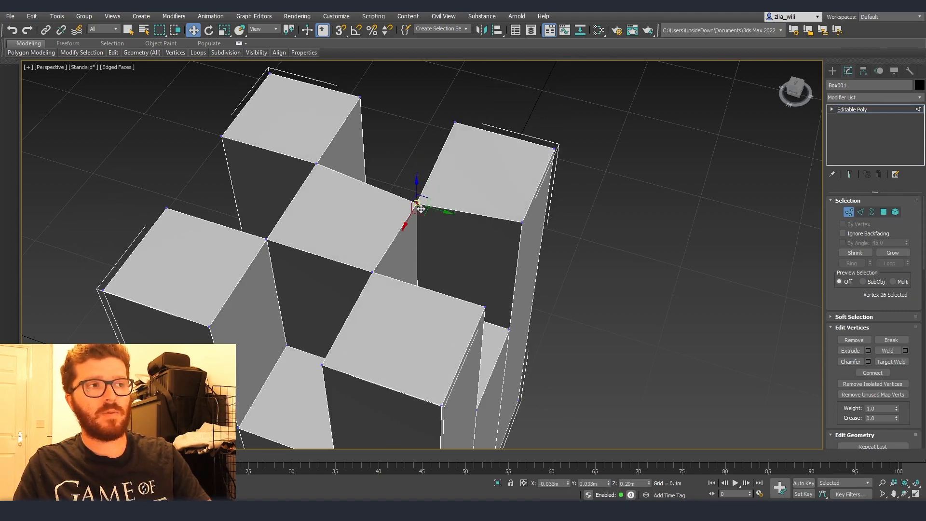
left_click(609, 295)
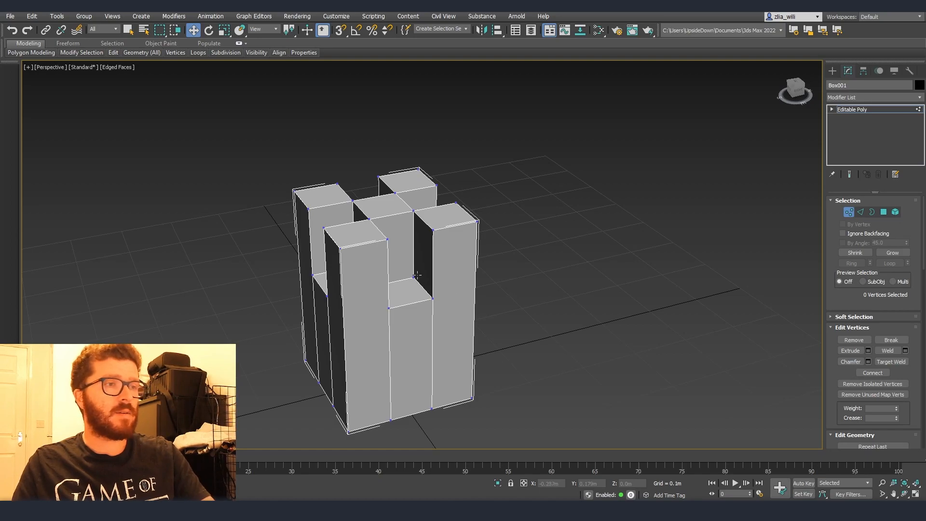
mouse_move(415, 305)
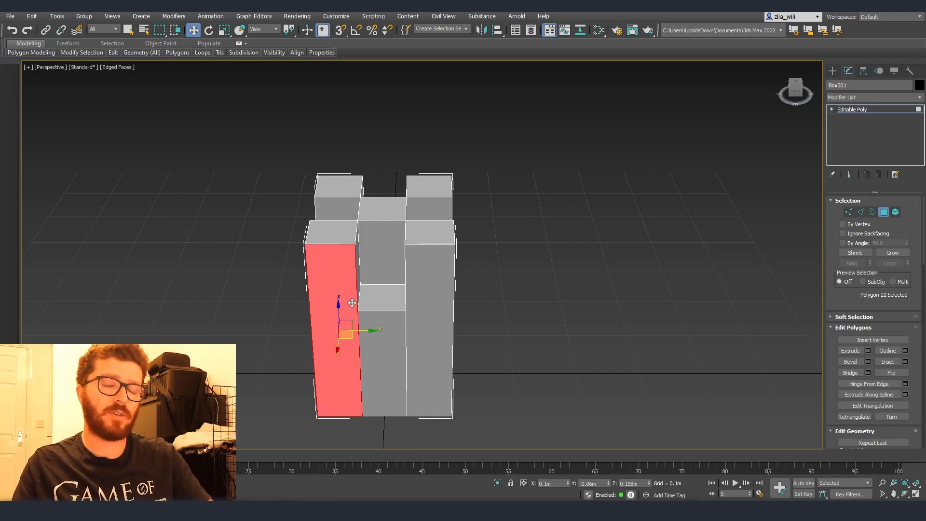
mouse_move(468, 304)
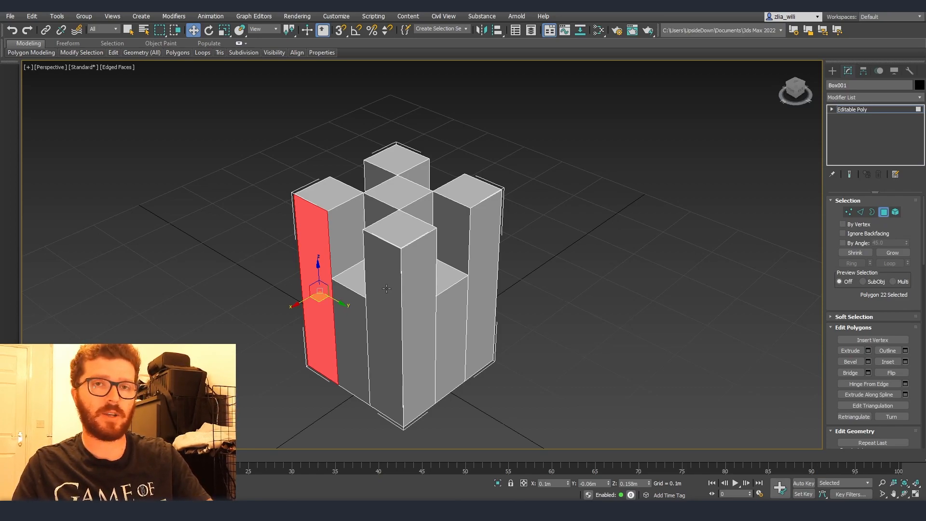
mouse_move(388, 292)
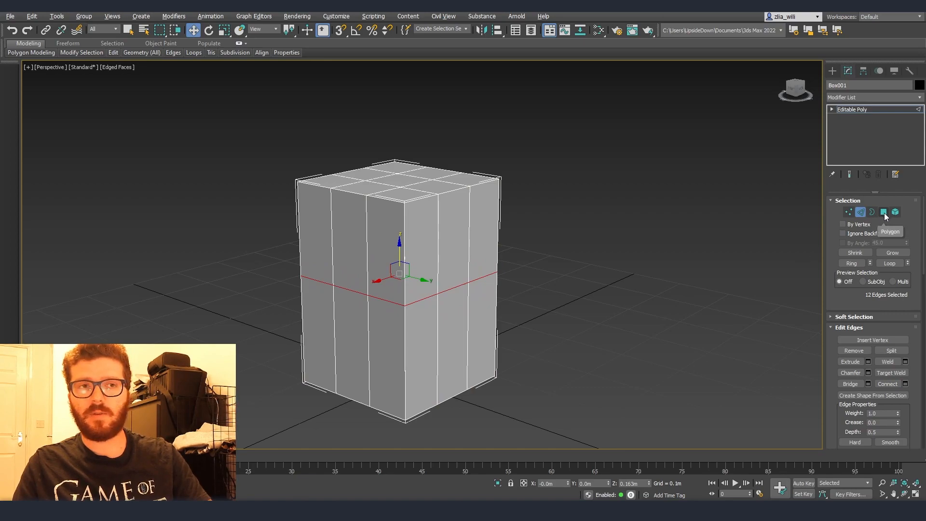
- With Vertex snap on, move four alternating top polygons down onto the mid-height edge loop
left_click(883, 212)
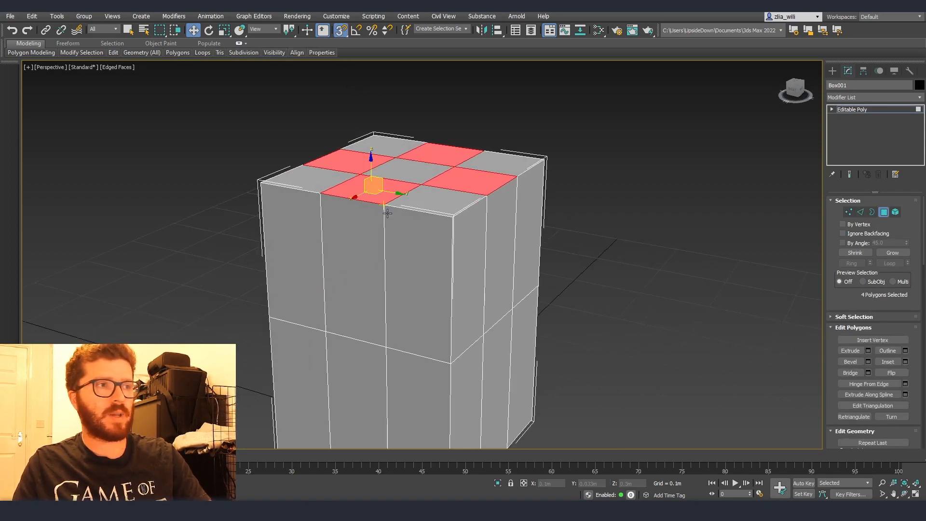
mouse_move(340, 30)
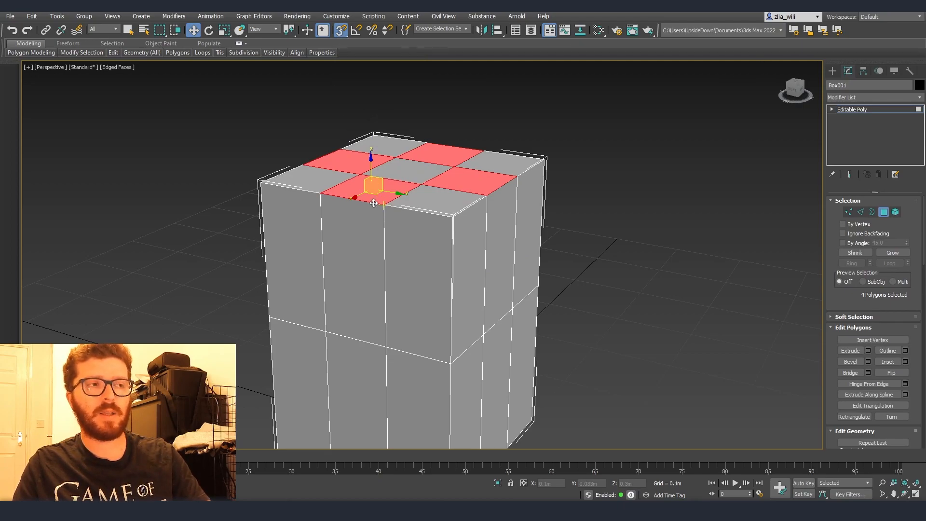
mouse_move(340, 30)
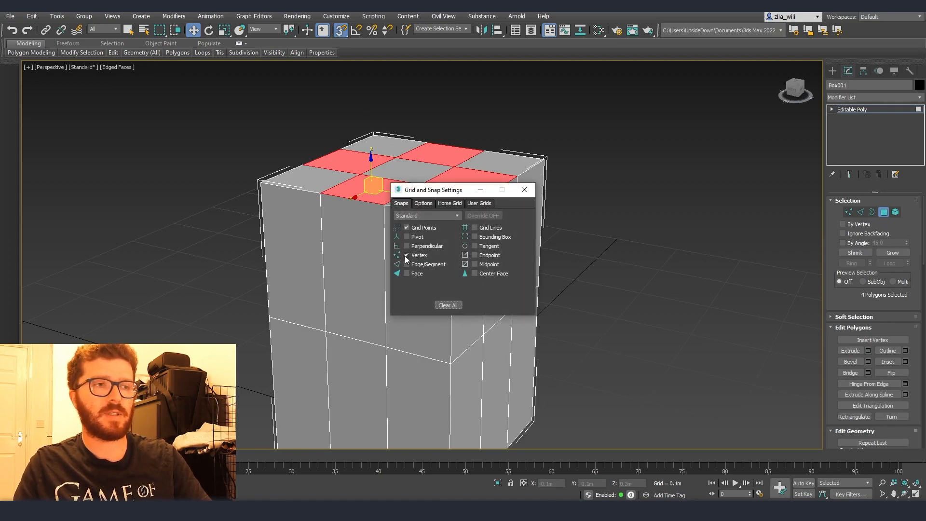
left_click(523, 190)
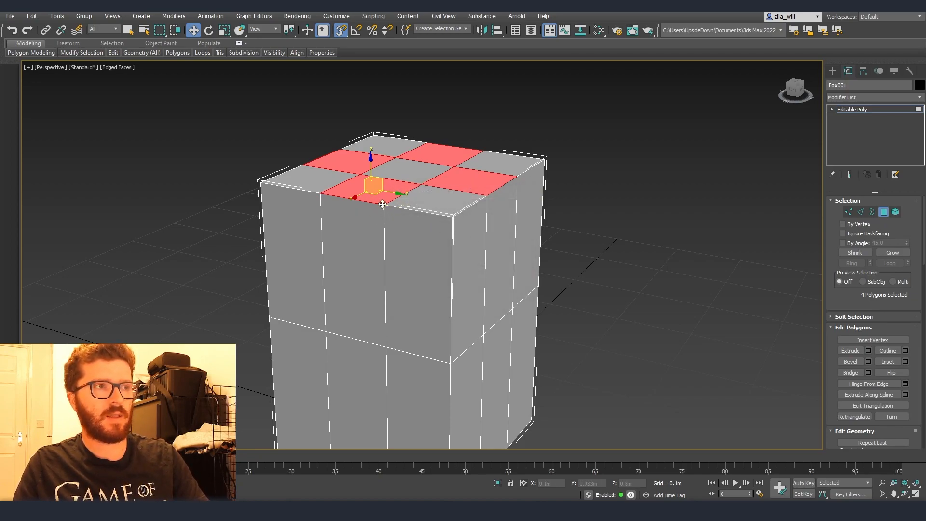
left_click_drag(384, 203, 383, 345)
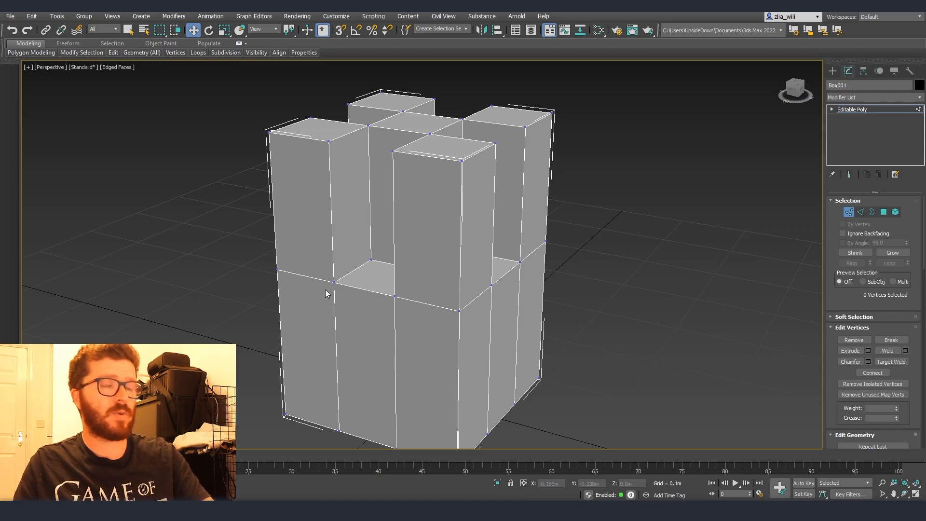
mouse_move(431, 287)
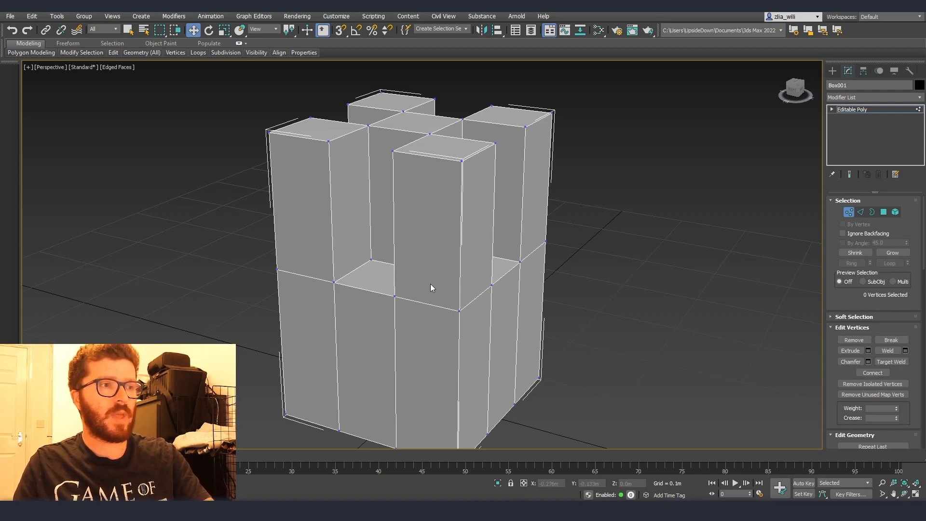
left_click_drag(431, 287, 319, 331)
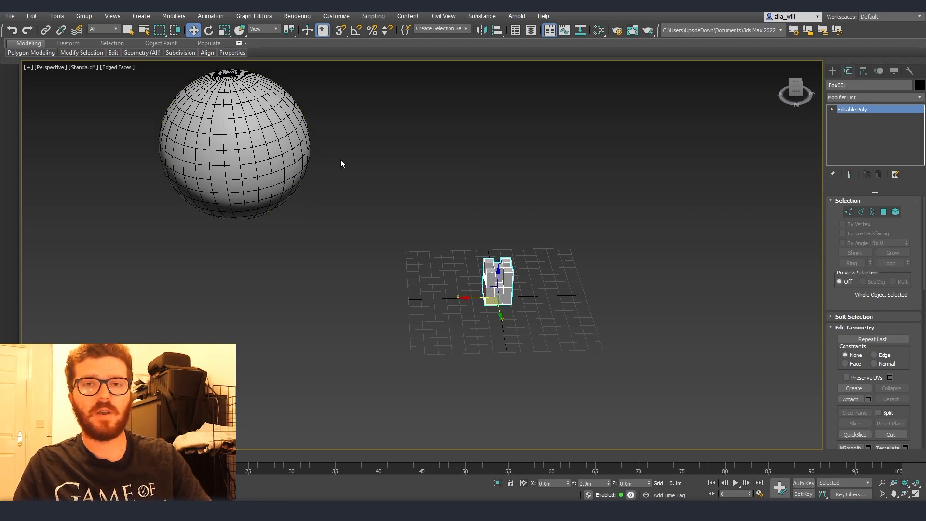
mouse_move(239, 30)
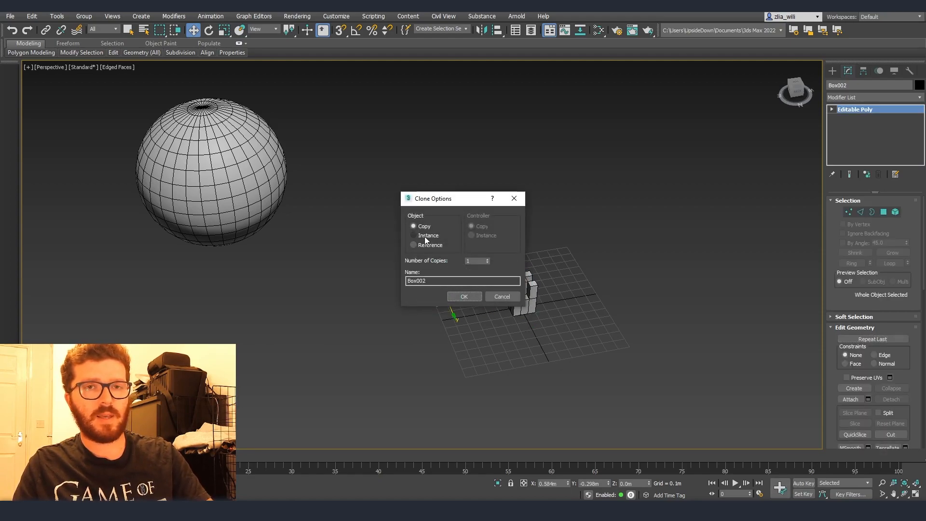
- Clone the box onto the sphere as an Instance, then reselect the original Box001
left_click(464, 296)
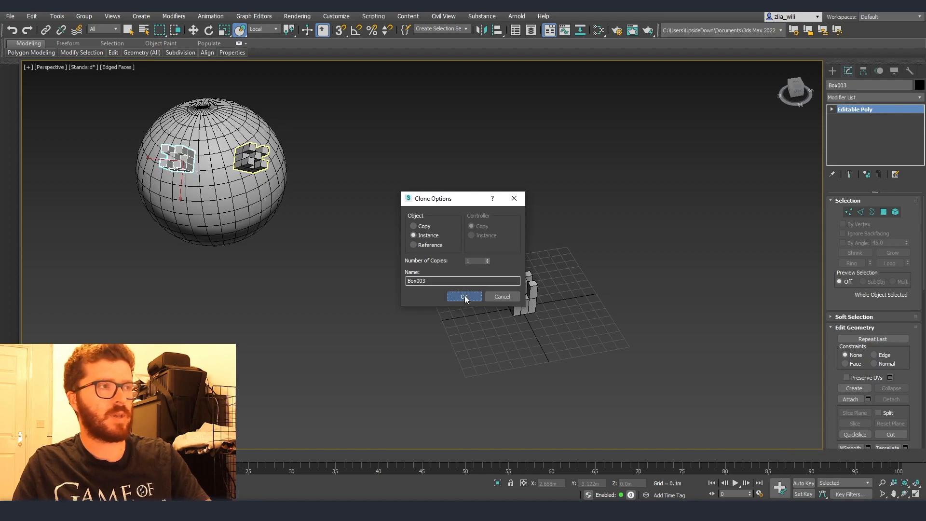
left_click(464, 296)
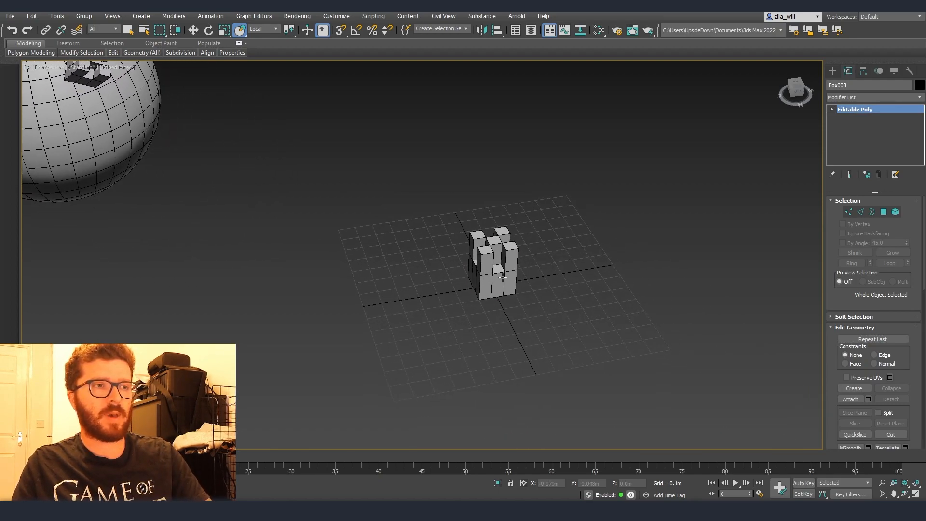
left_click(495, 262)
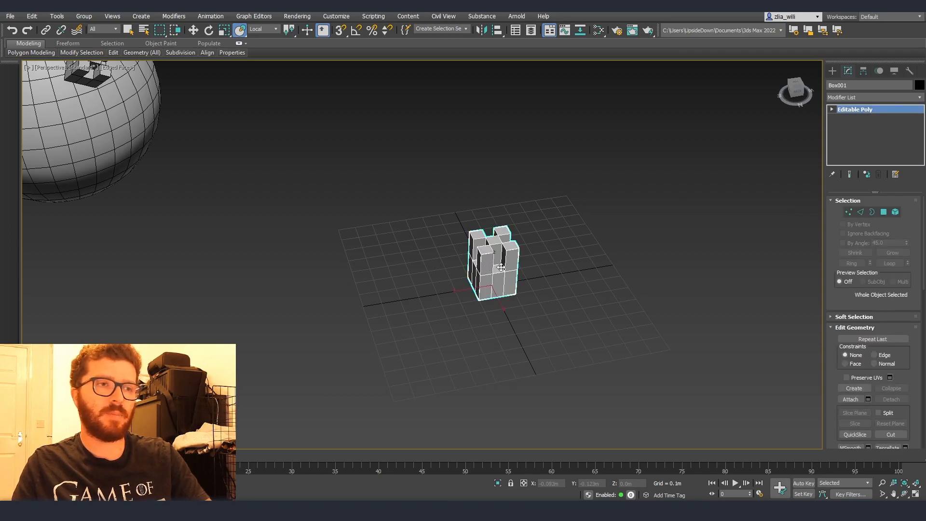
mouse_move(494, 276)
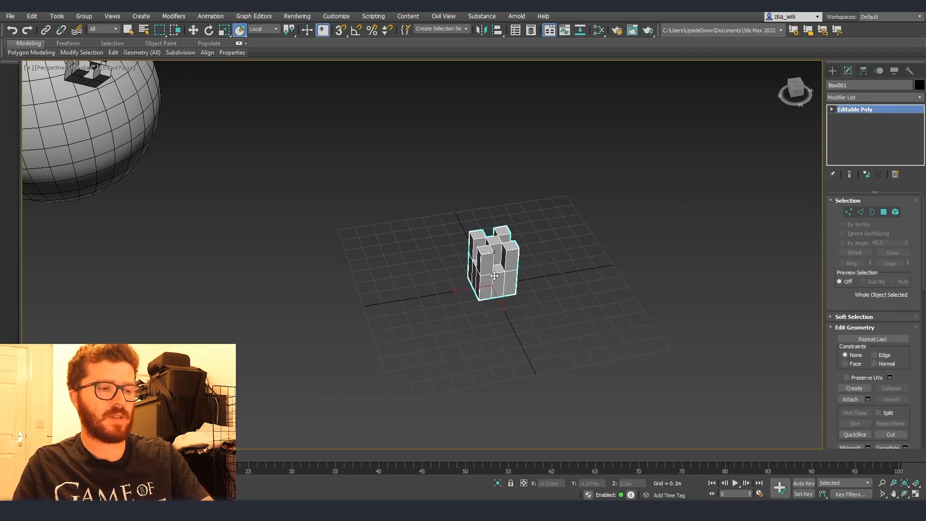
- Extrude four lower side polygons of Box001 outward; the instances on the sphere gain the same protrusions
left_click(883, 213)
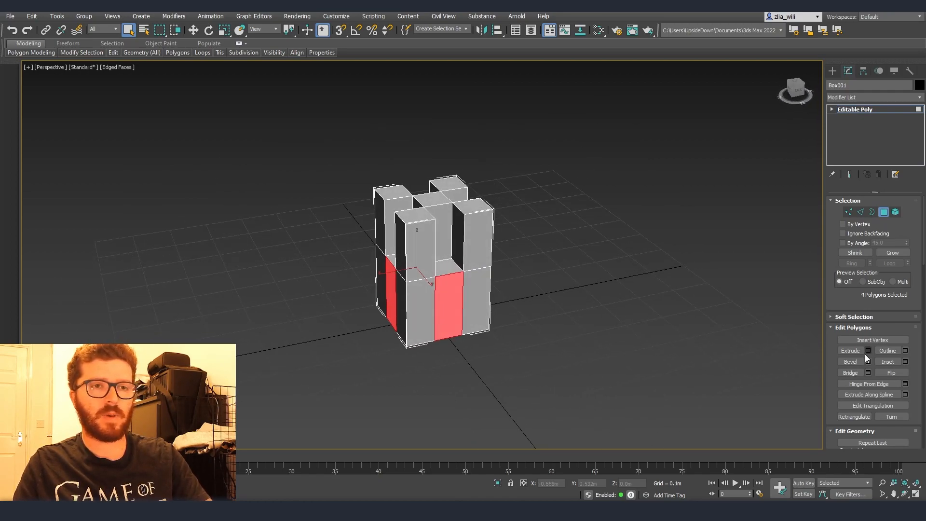
left_click(868, 350)
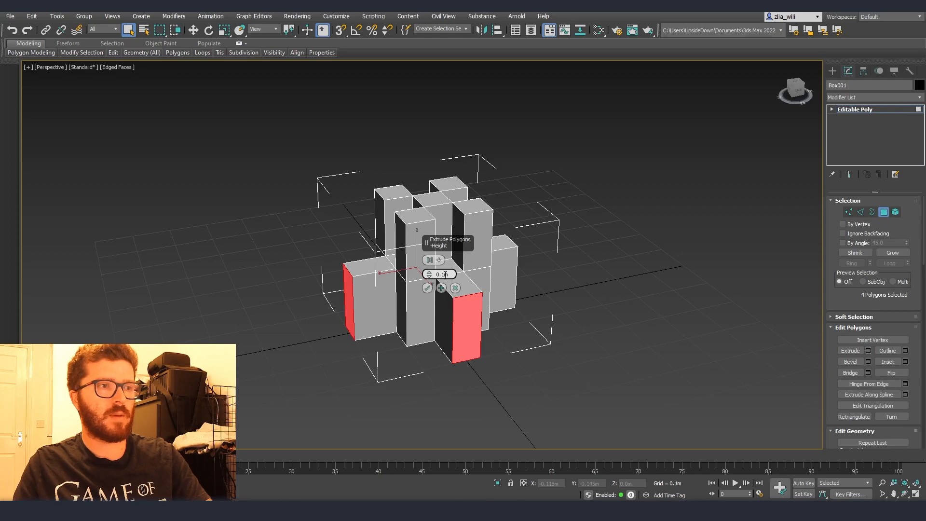
left_click(440, 287)
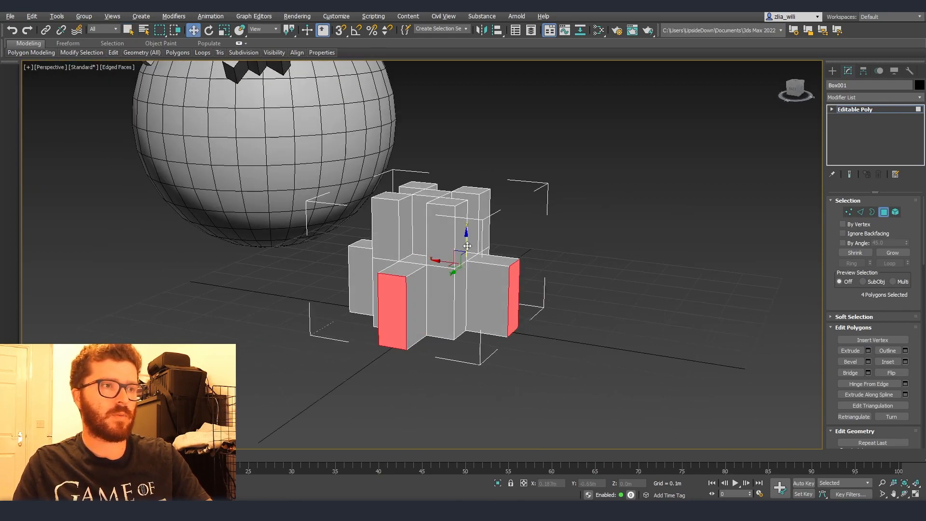
left_click_drag(466, 236, 466, 267)
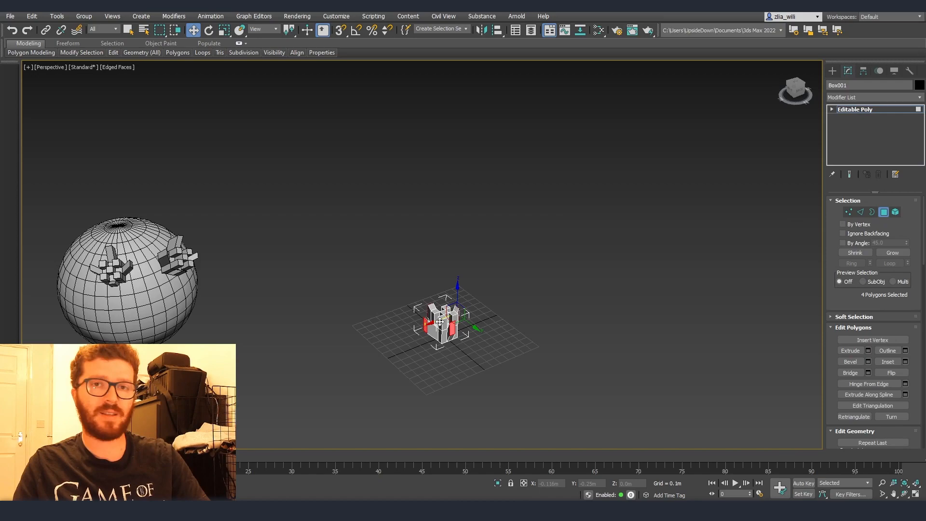
left_click_drag(457, 323, 475, 327)
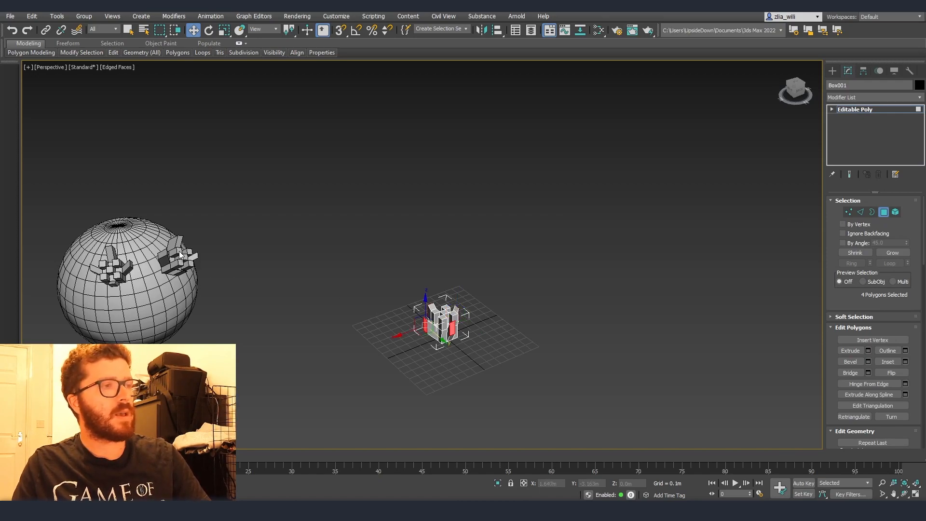